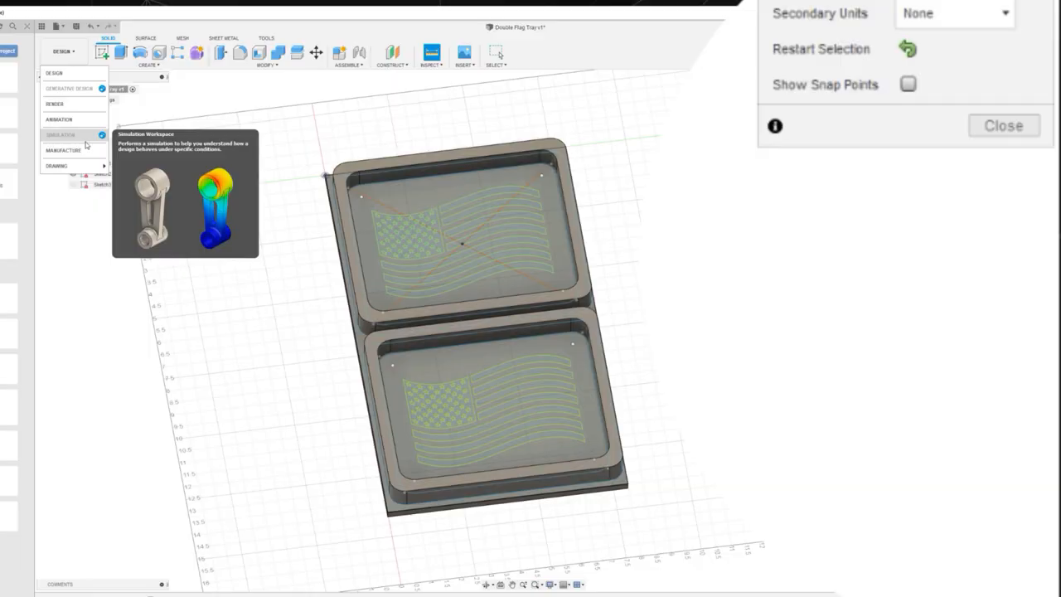
# Show the flag sketch in both pockets, then switch to the Manufacture workspace
pyautogui.click(63, 149)
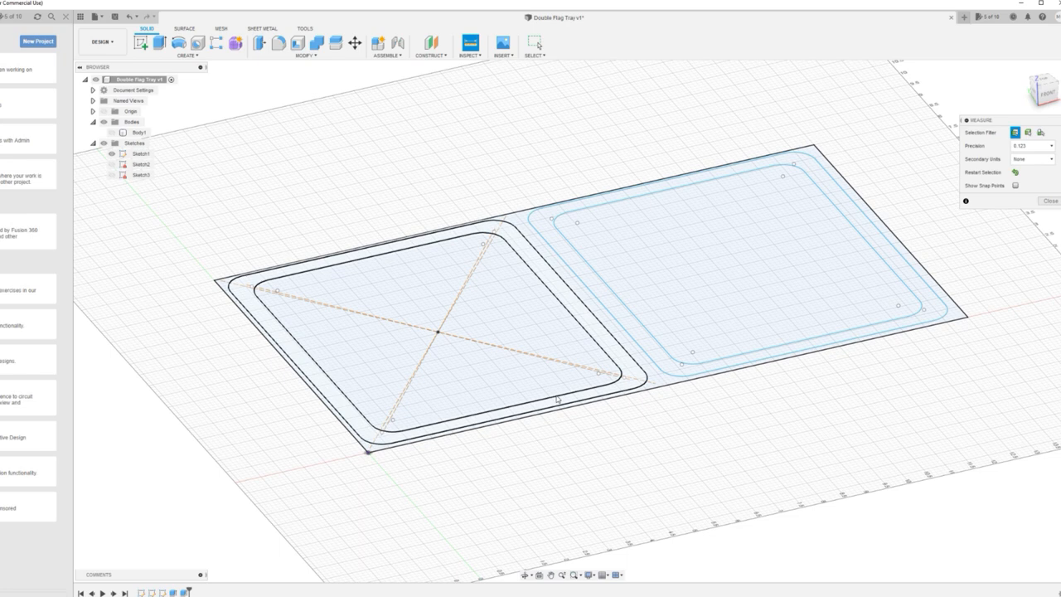
pyautogui.click(414, 331)
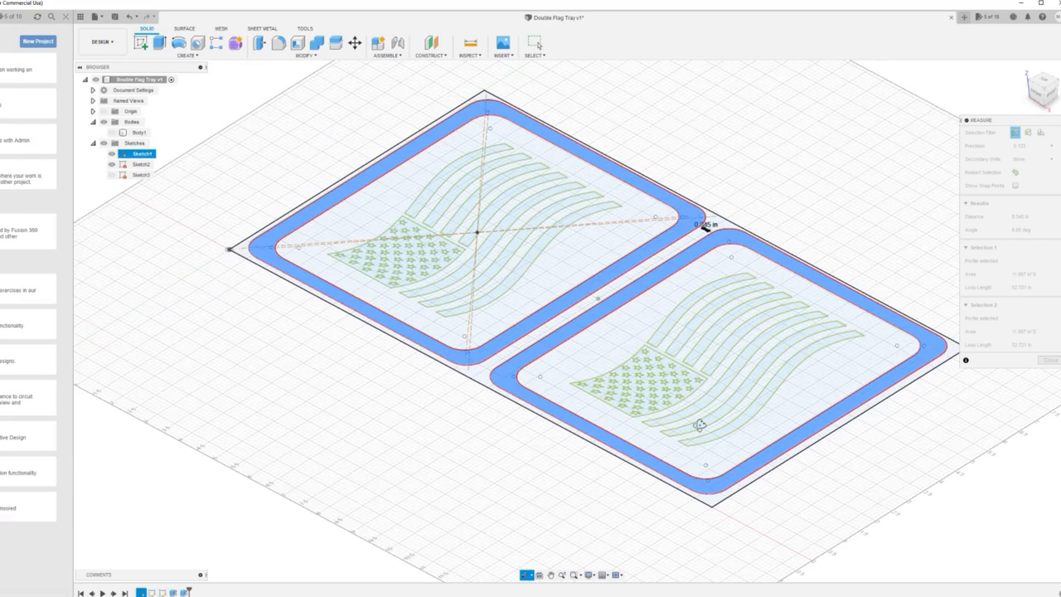
pyautogui.click(113, 132)
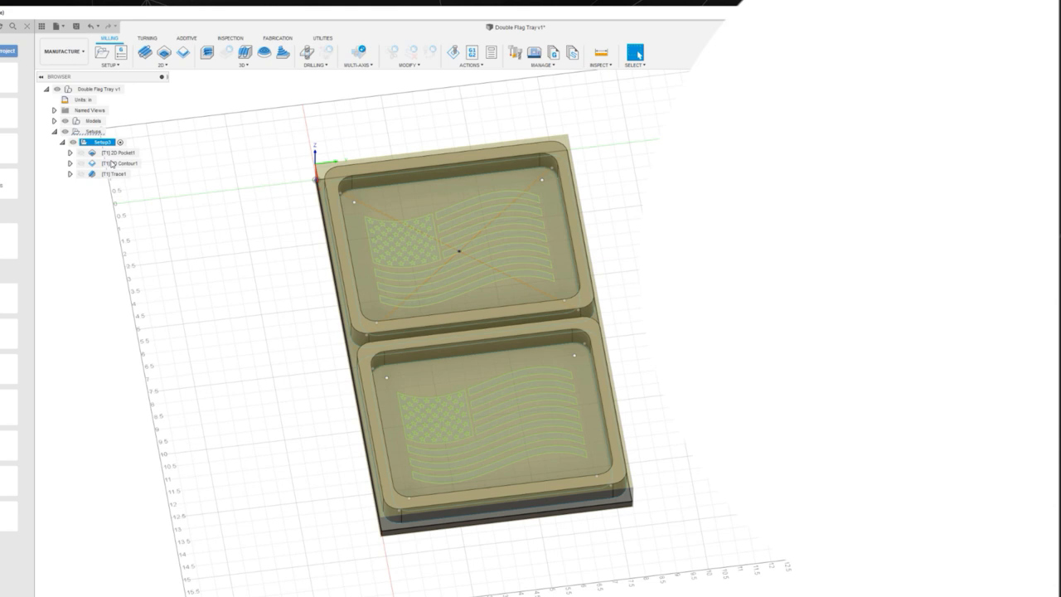
# Simulate the 2D Pocket and 2D Contour toolpaths, then bring up the 2D Trace operation's settings
pyautogui.doubleClick(116, 153)
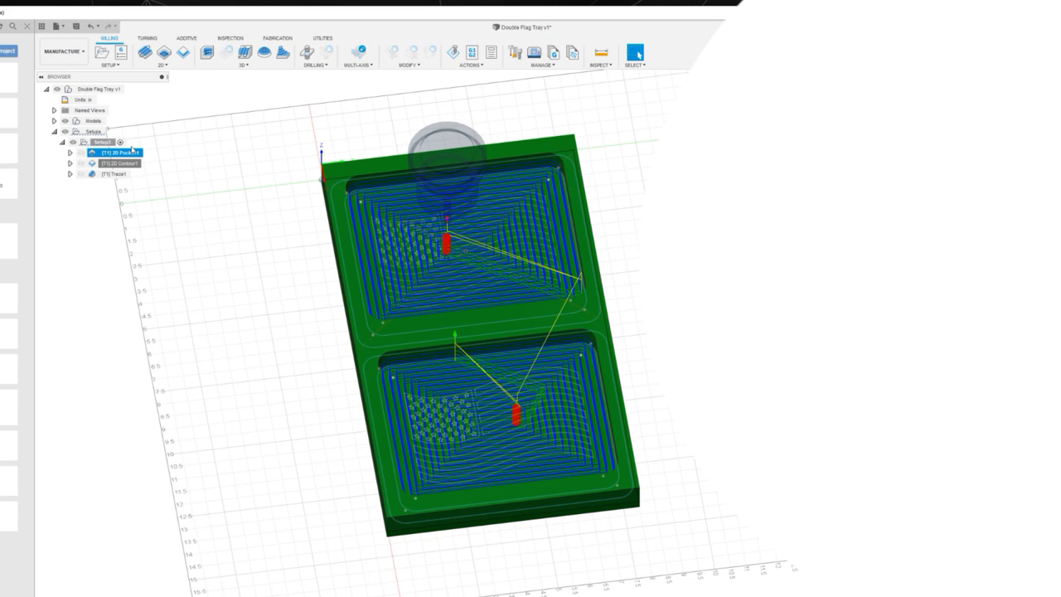
pyautogui.doubleClick(116, 153)
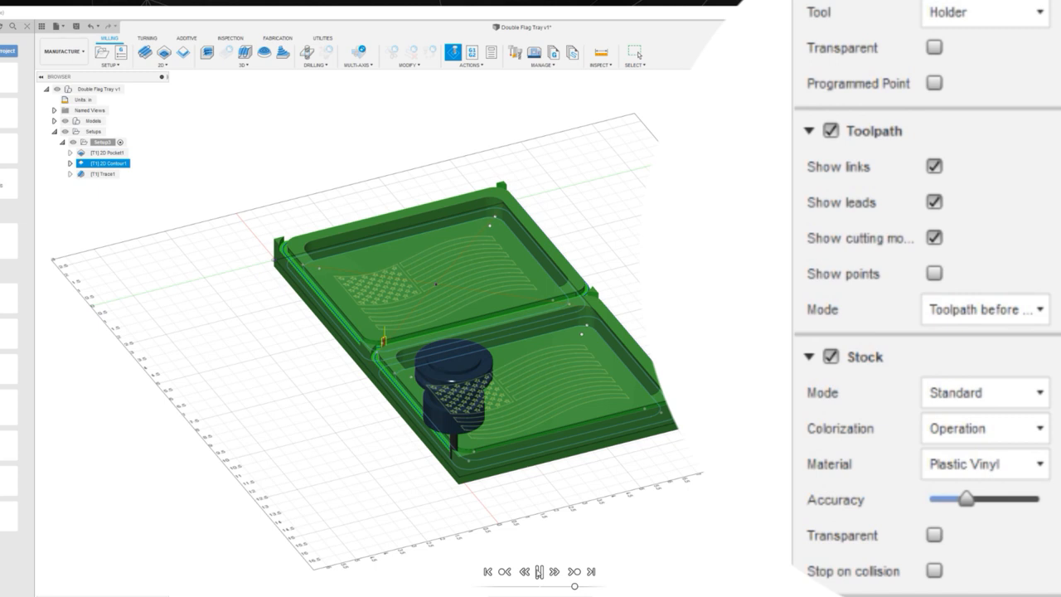
pyautogui.click(554, 571)
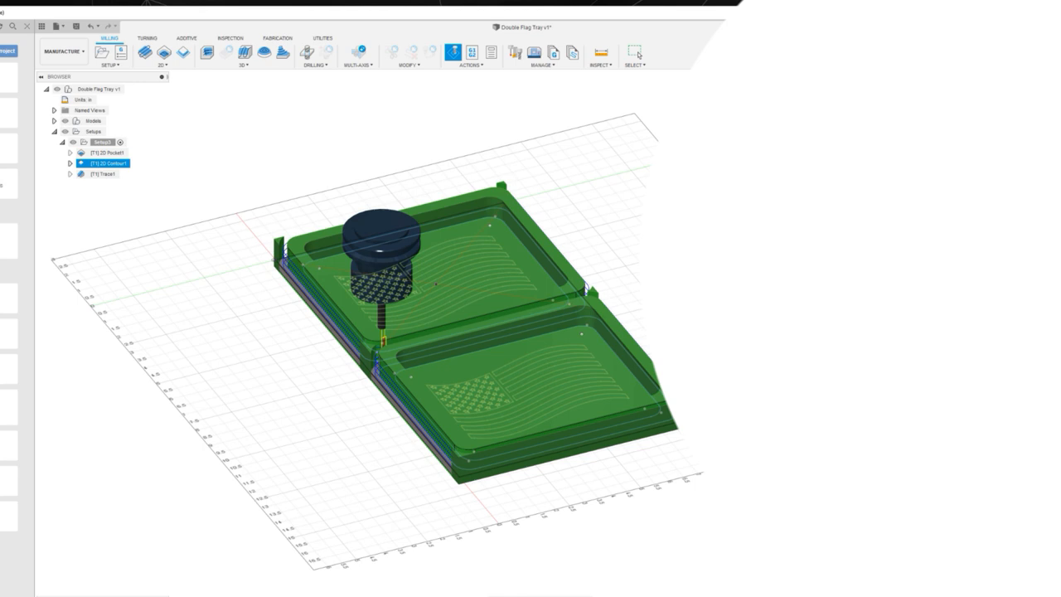
pyautogui.doubleClick(102, 174)
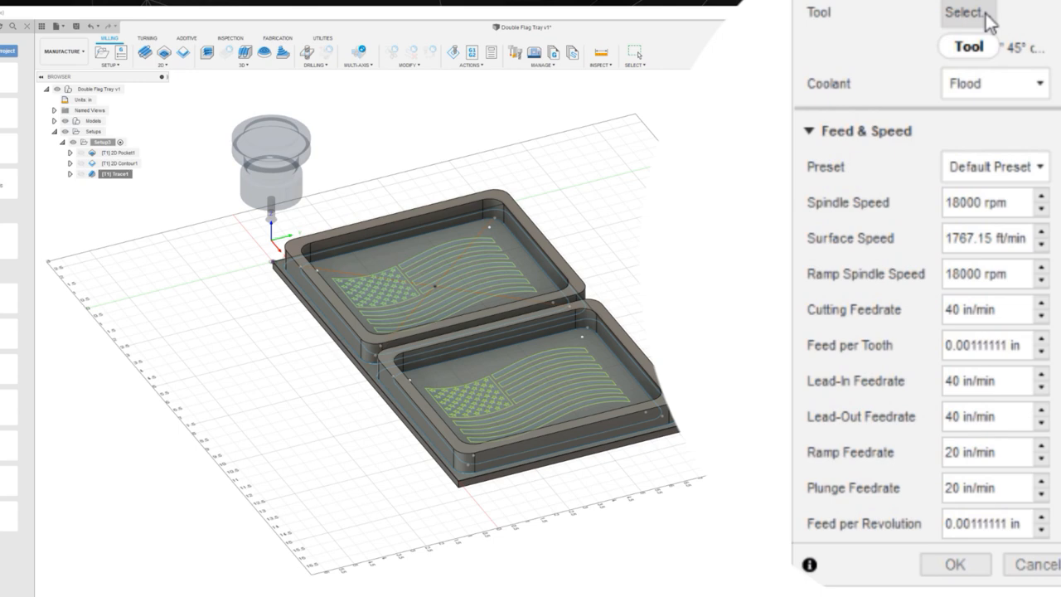
# Assign the V-shaped engrave bit to 2D Trace, generate it, and simulate the flag engraving
pyautogui.click(966, 13)
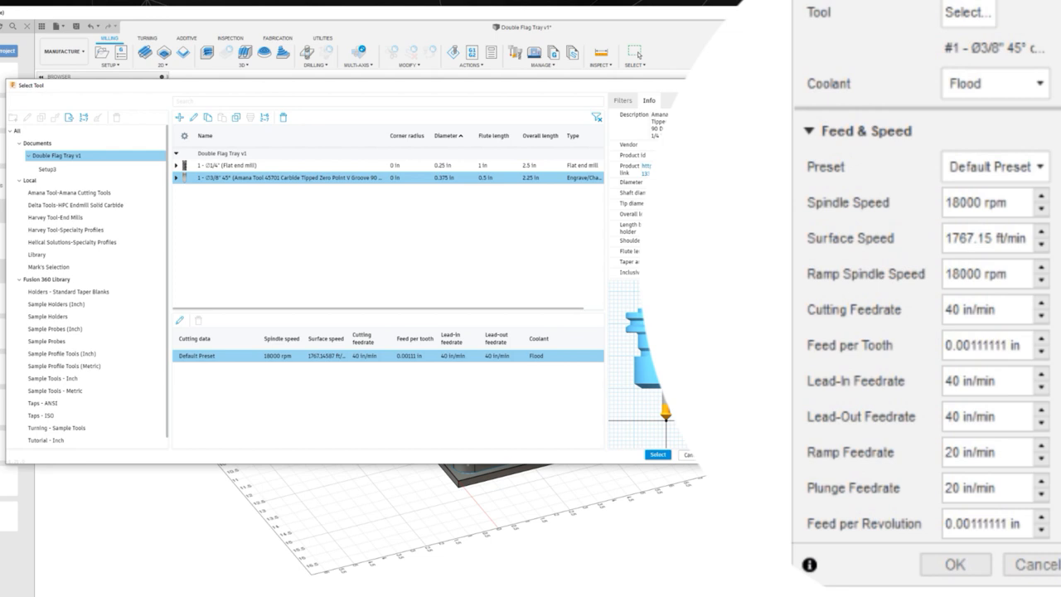
pyautogui.click(656, 454)
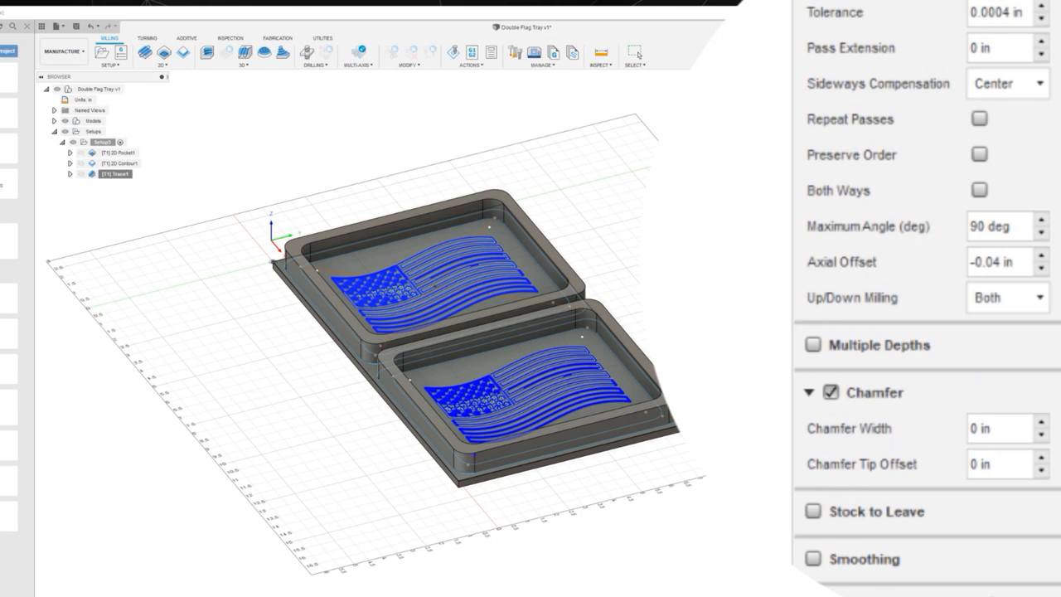
pyautogui.click(454, 52)
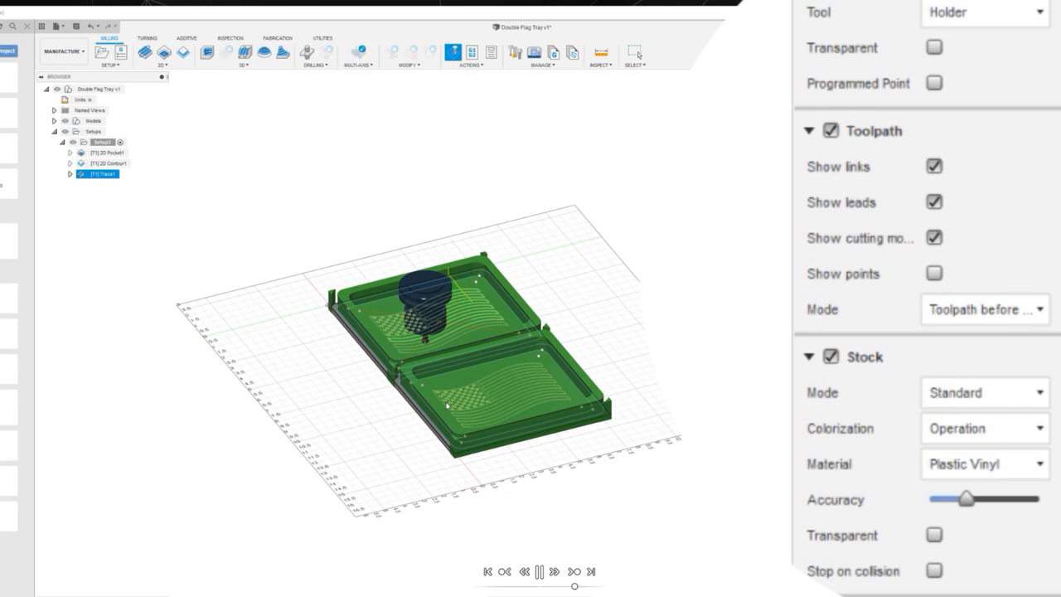